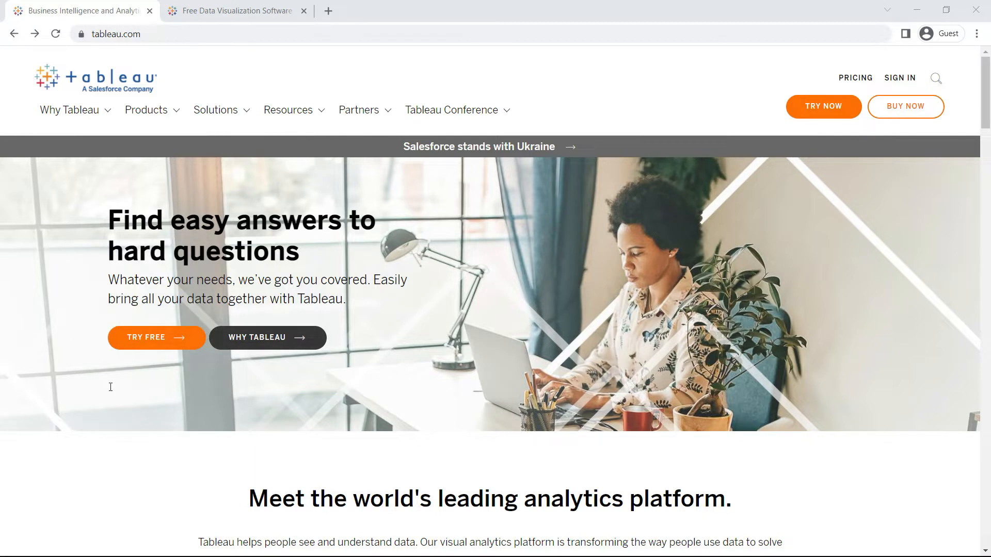
mouse_move(113, 382)
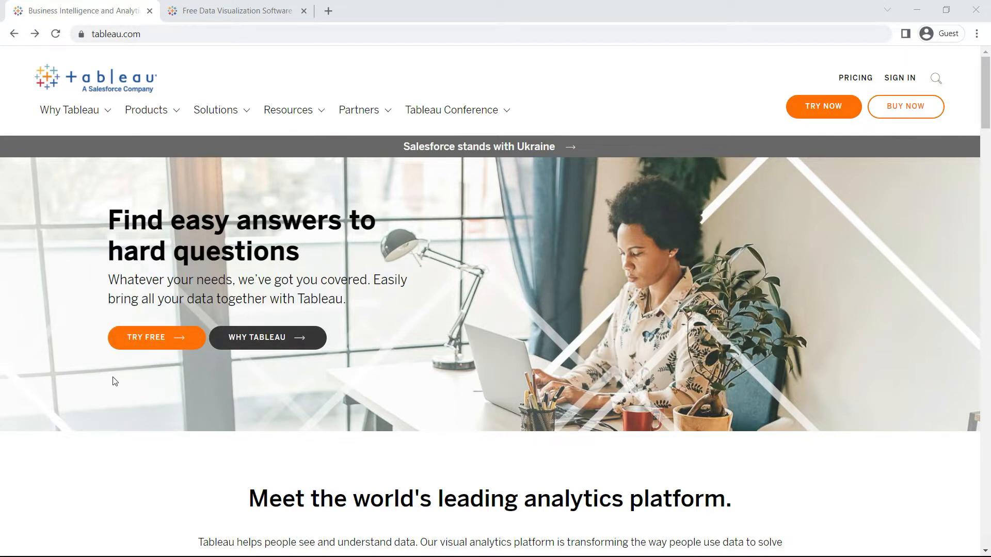
mouse_move(118, 407)
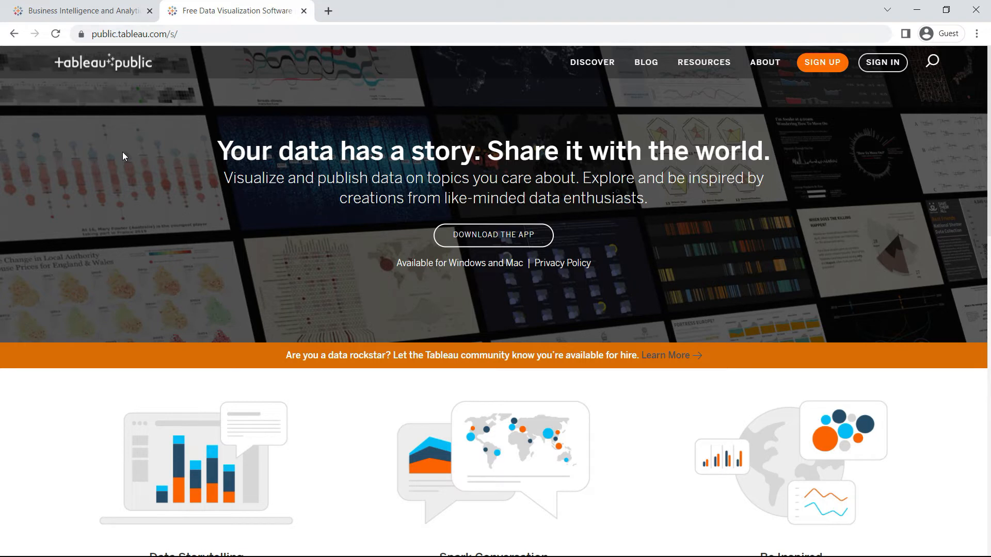
mouse_move(332, 132)
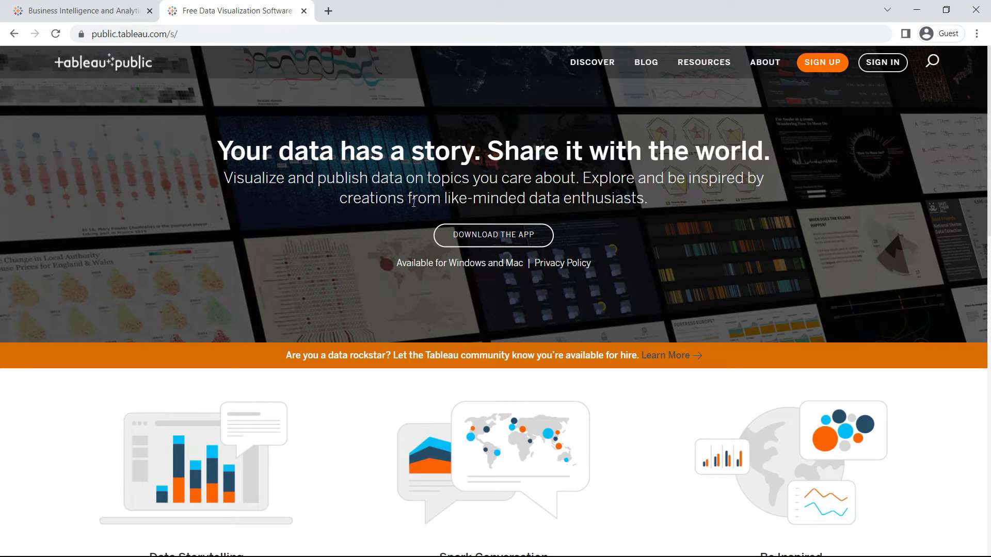
mouse_move(451, 234)
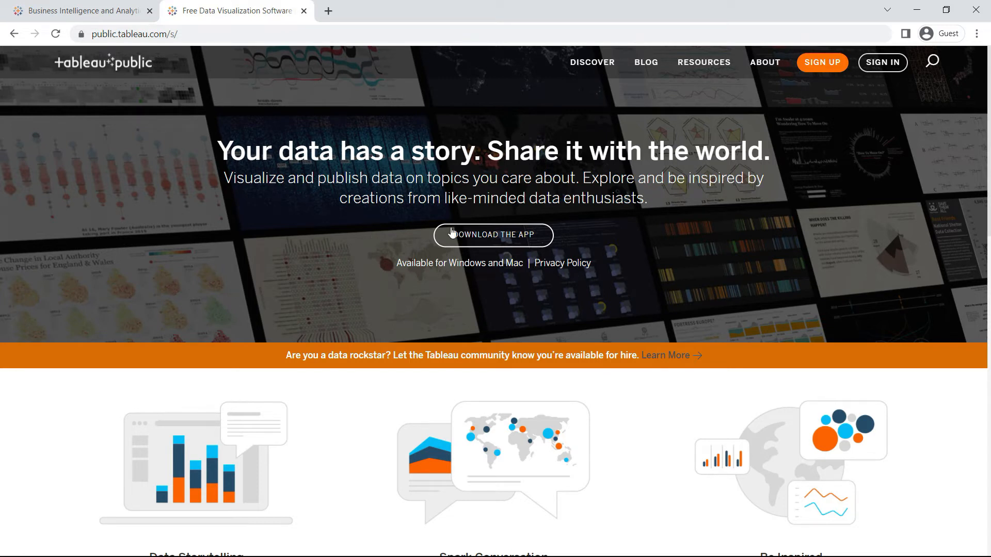
mouse_move(484, 134)
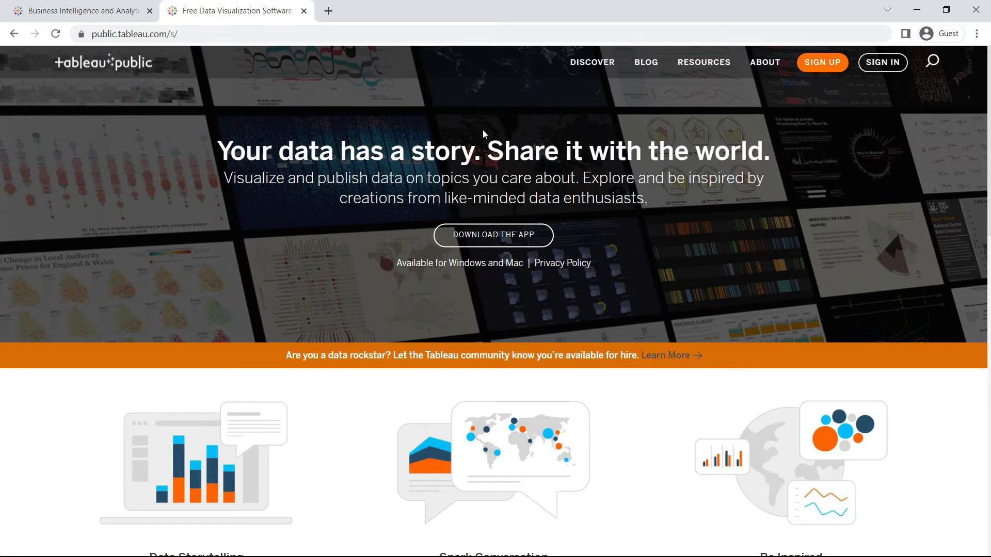
mouse_move(476, 203)
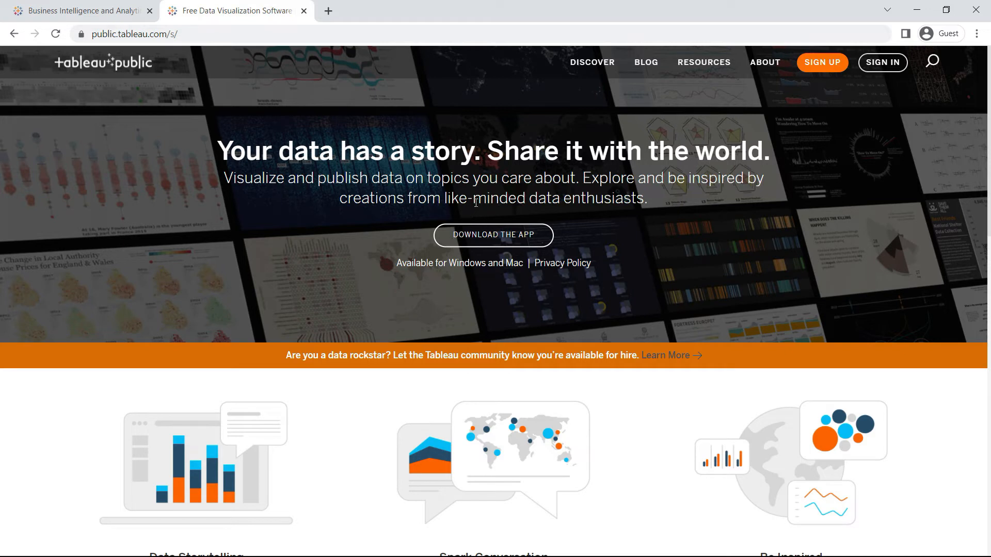
mouse_move(440, 295)
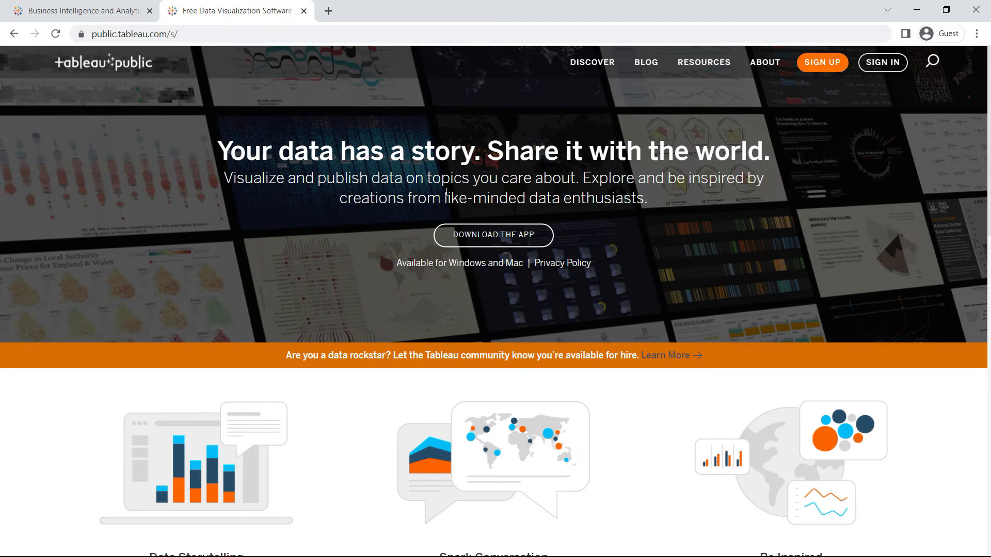
mouse_move(550, 295)
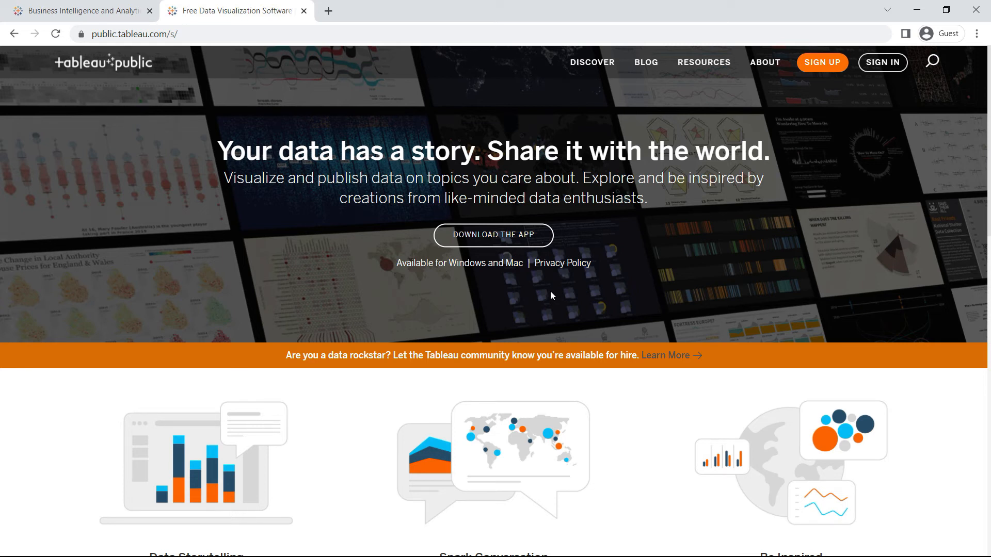
mouse_move(499, 138)
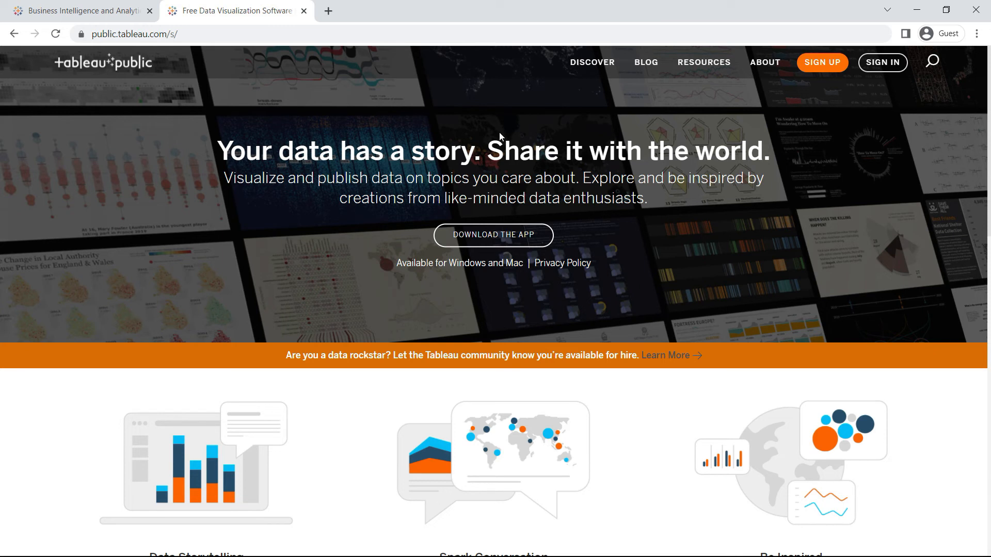
mouse_move(472, 217)
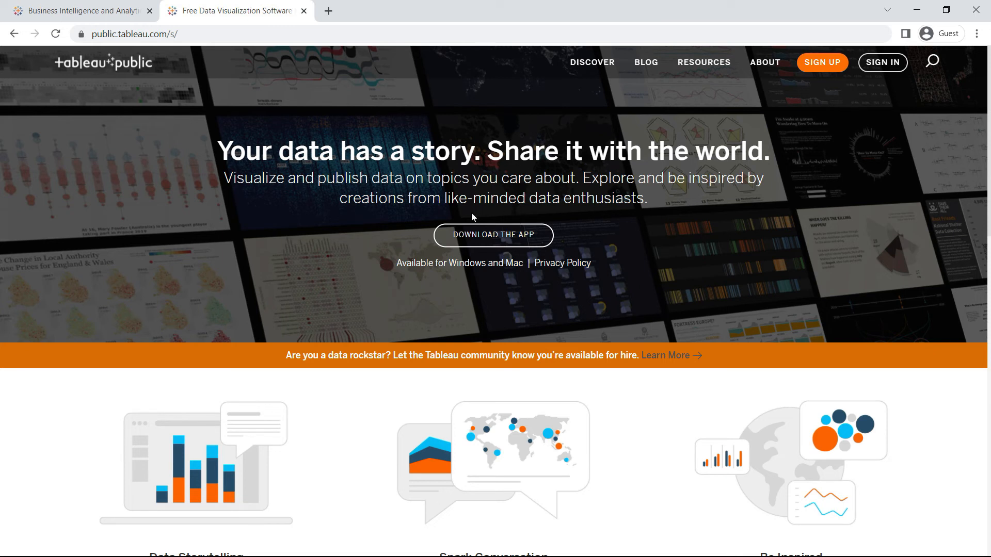
mouse_move(400, 220)
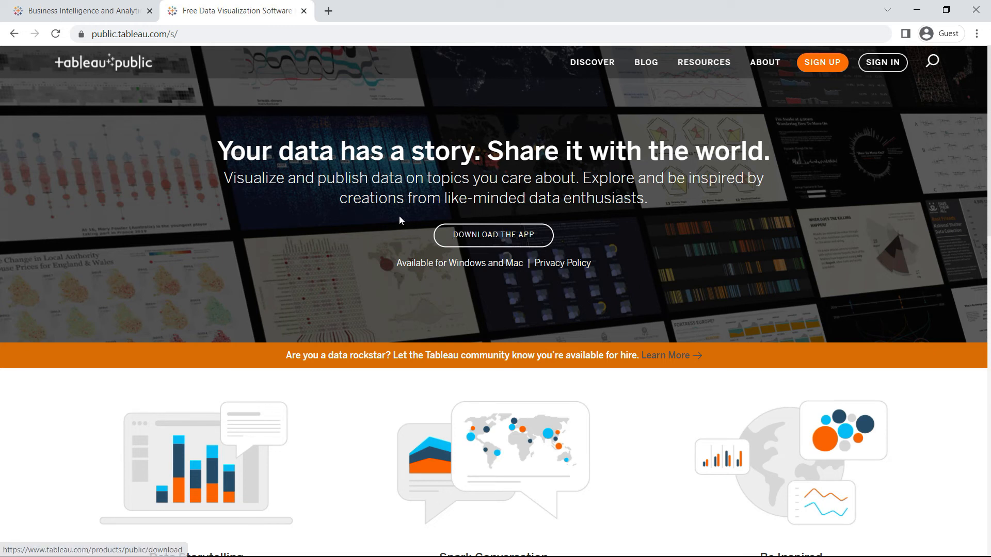